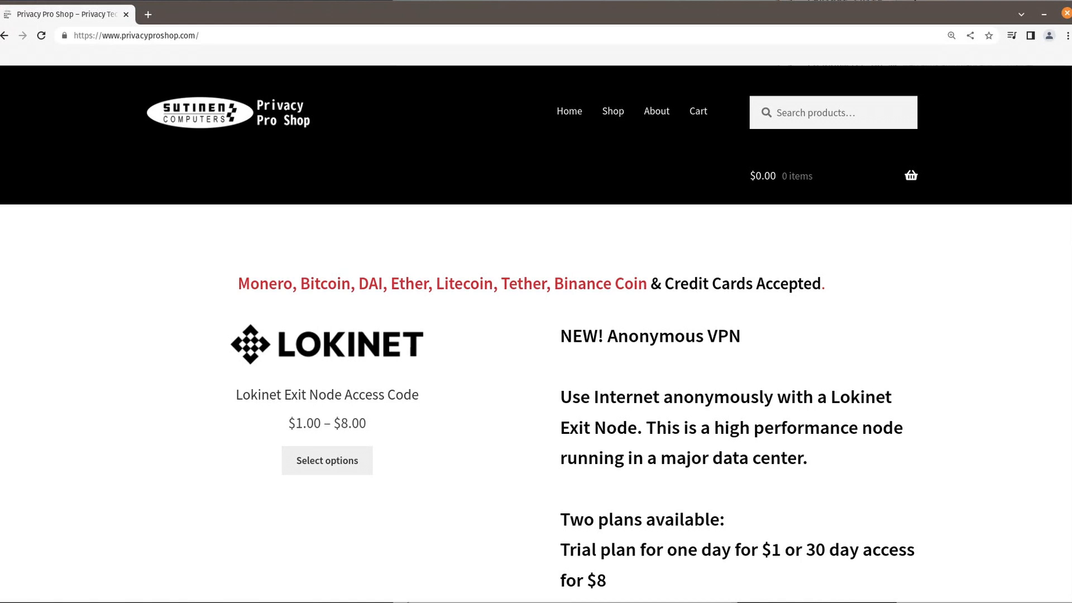
# Scroll the page and enter the mailsnapp.loki address
pyautogui.scroll(-3)
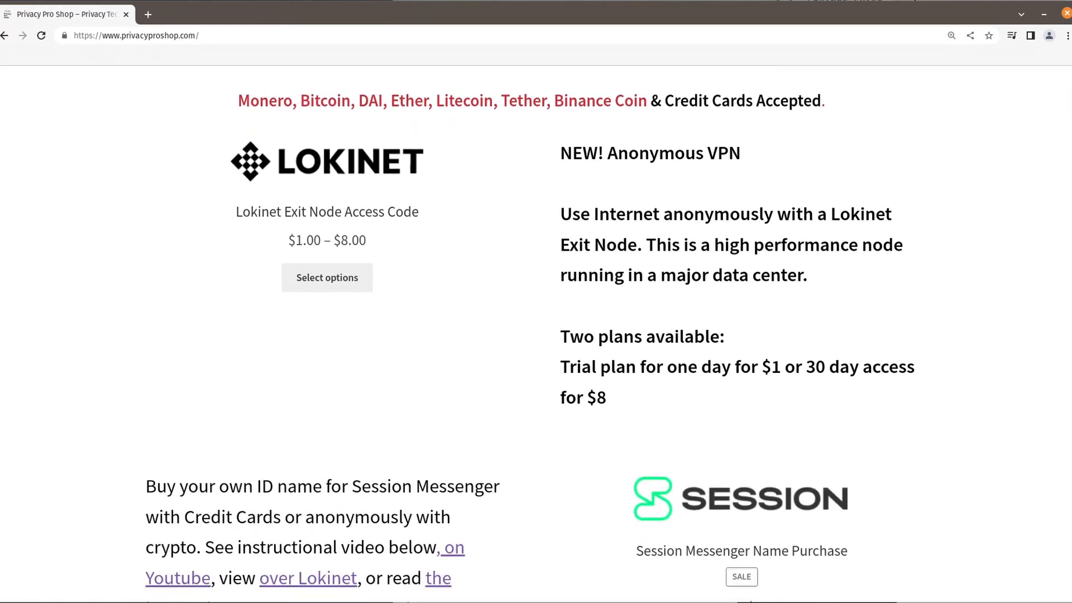
pyautogui.scroll(-3)
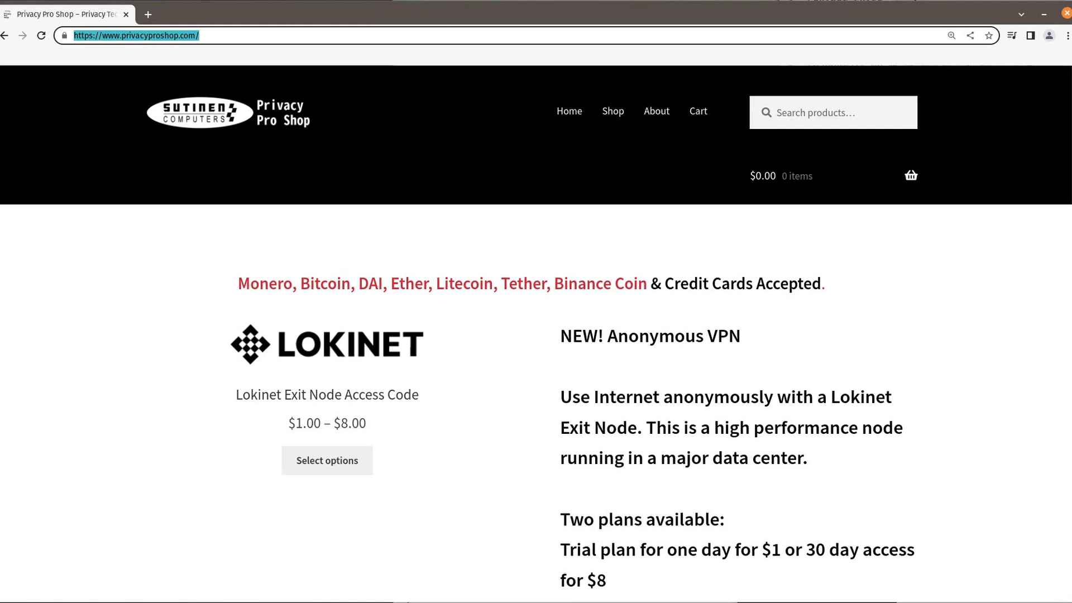
pyautogui.write('mailsnapp.loki')
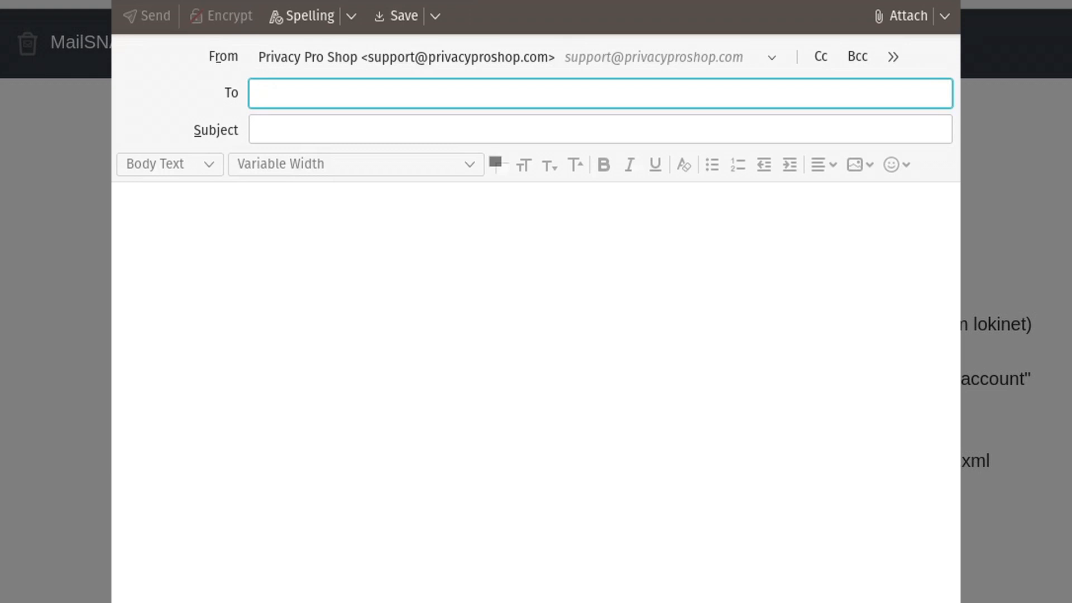
pyautogui.write('anyaddress@mailsnapp.com')
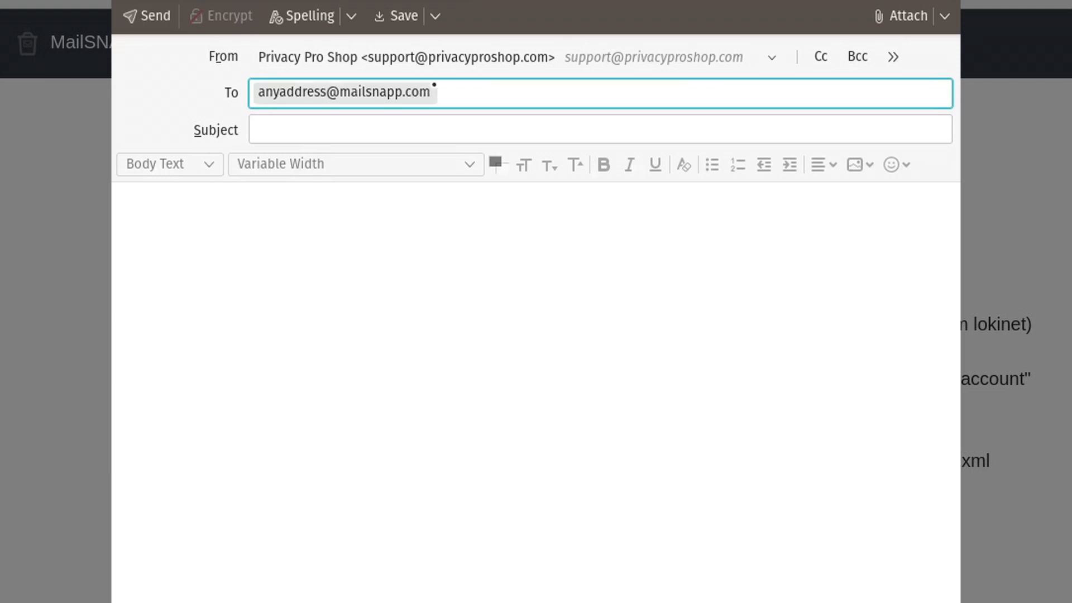
pyautogui.click(600, 129)
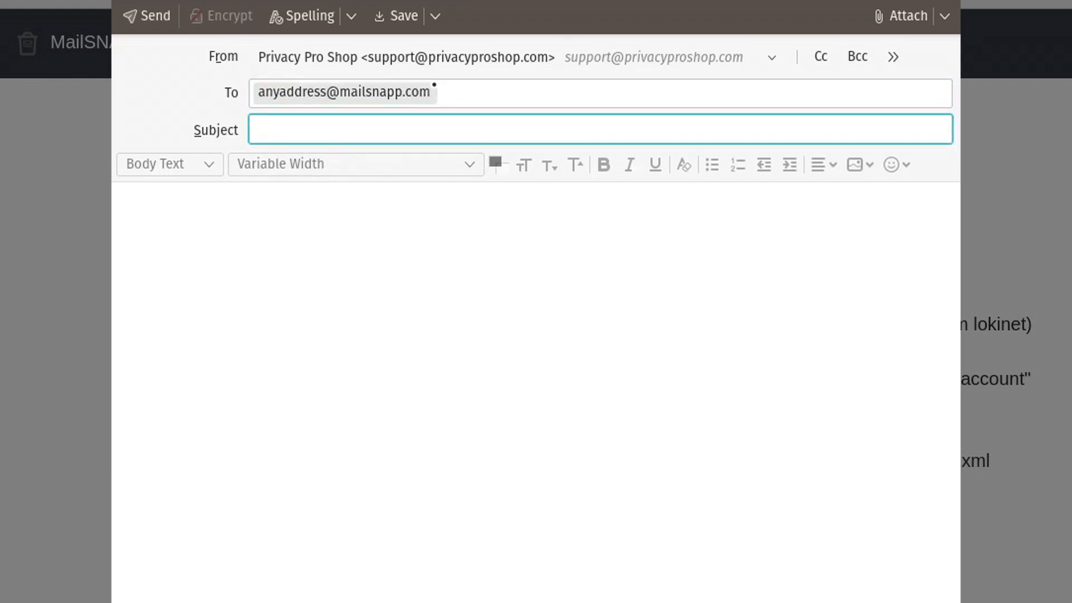
pyautogui.write('Howdy')
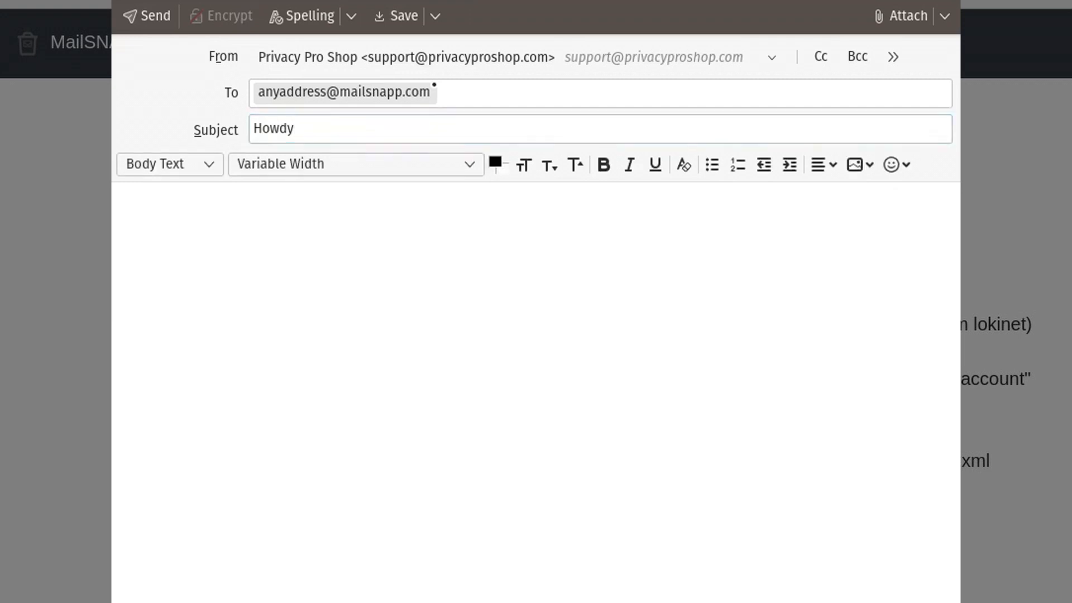
pyautogui.write('This is an email')
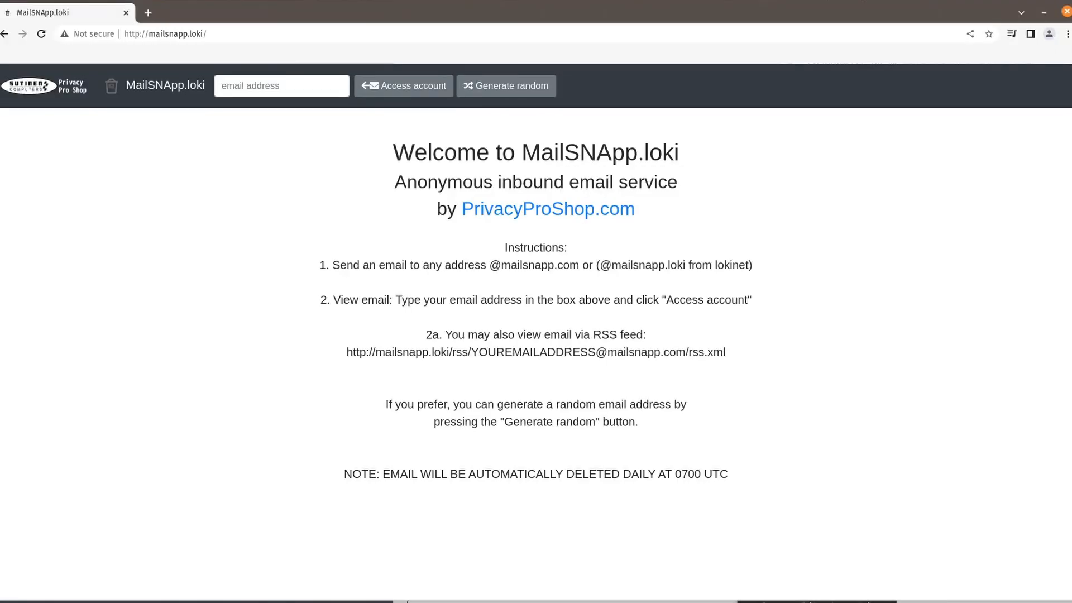
pyautogui.click(281, 86)
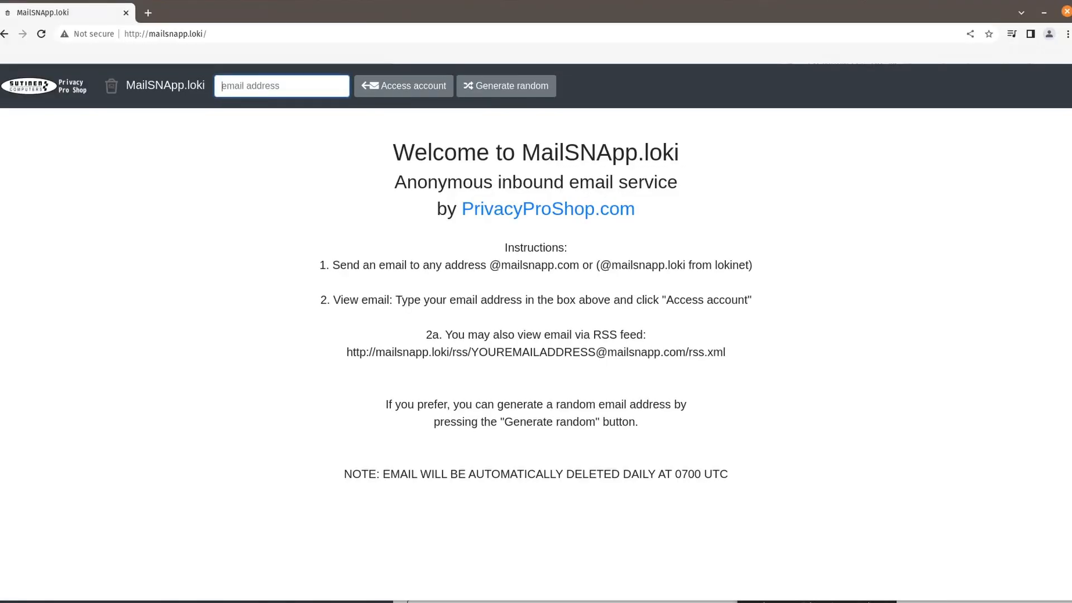
pyautogui.write('anyaddress@mailsnapp.com')
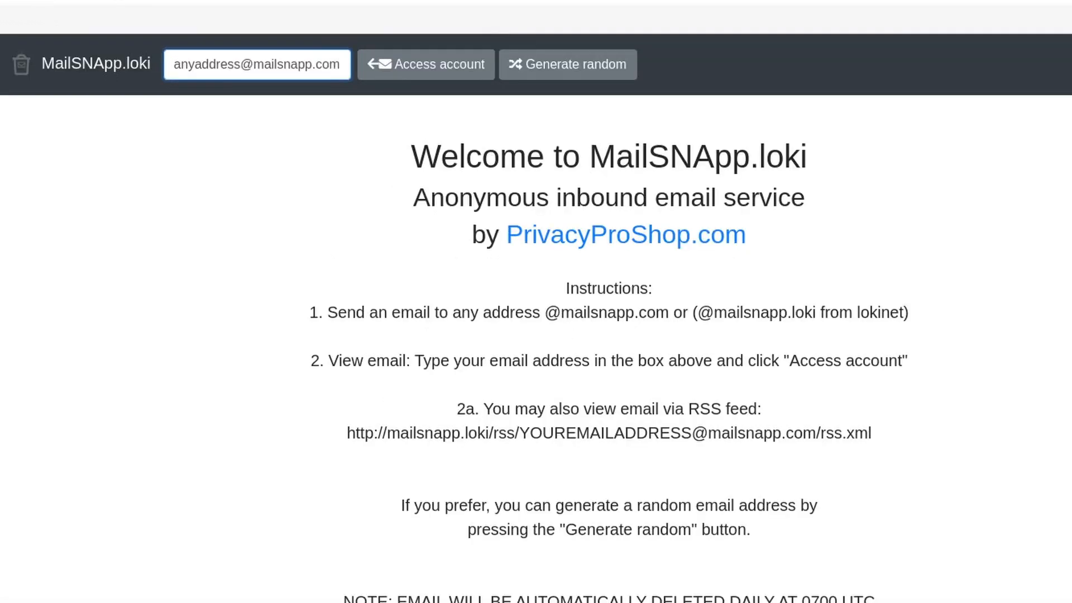
pyautogui.click(426, 65)
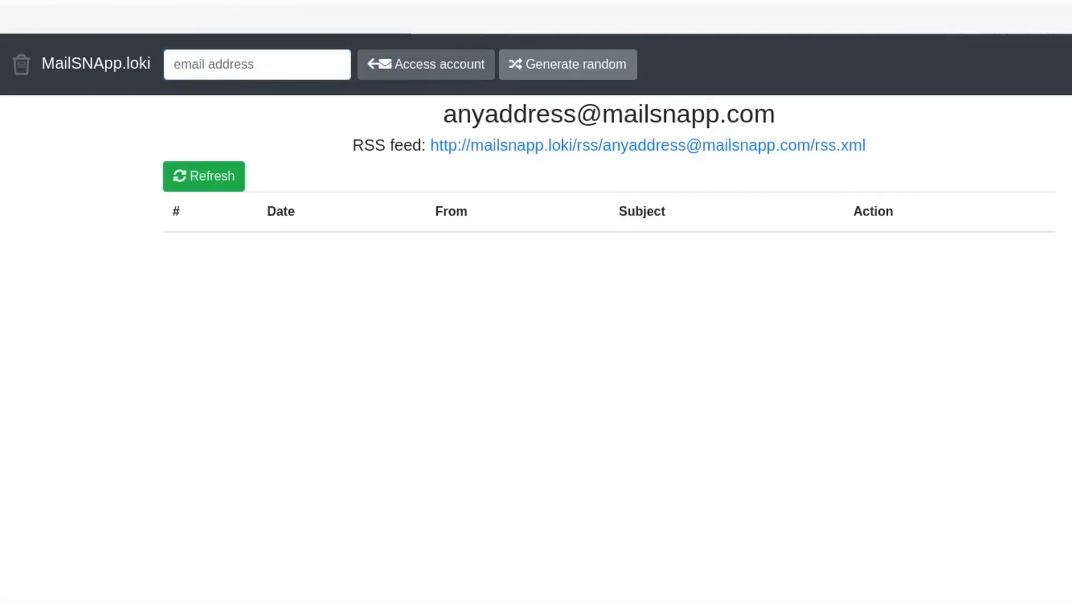
pyautogui.click(203, 176)
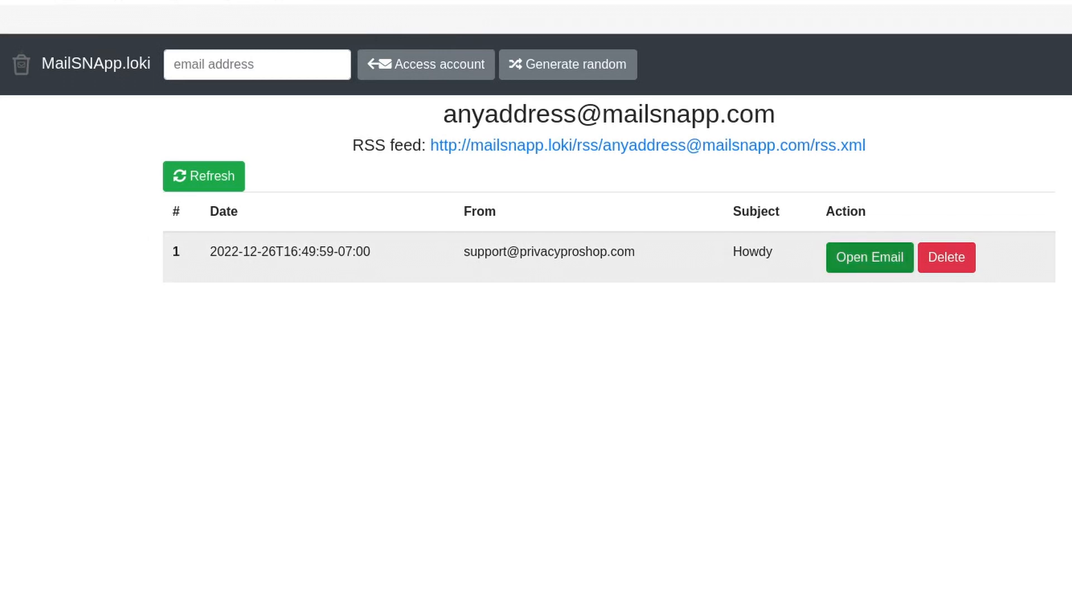
pyautogui.click(868, 257)
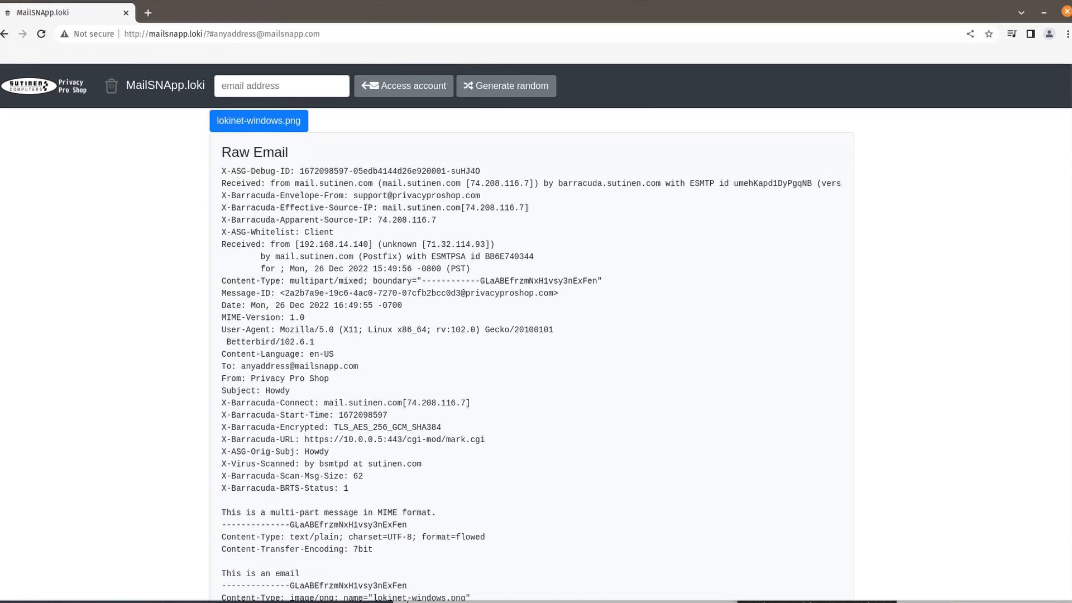
# Scroll through the raw Howdy email and open the lokinet-windows.png attachment
pyautogui.scroll(-3)
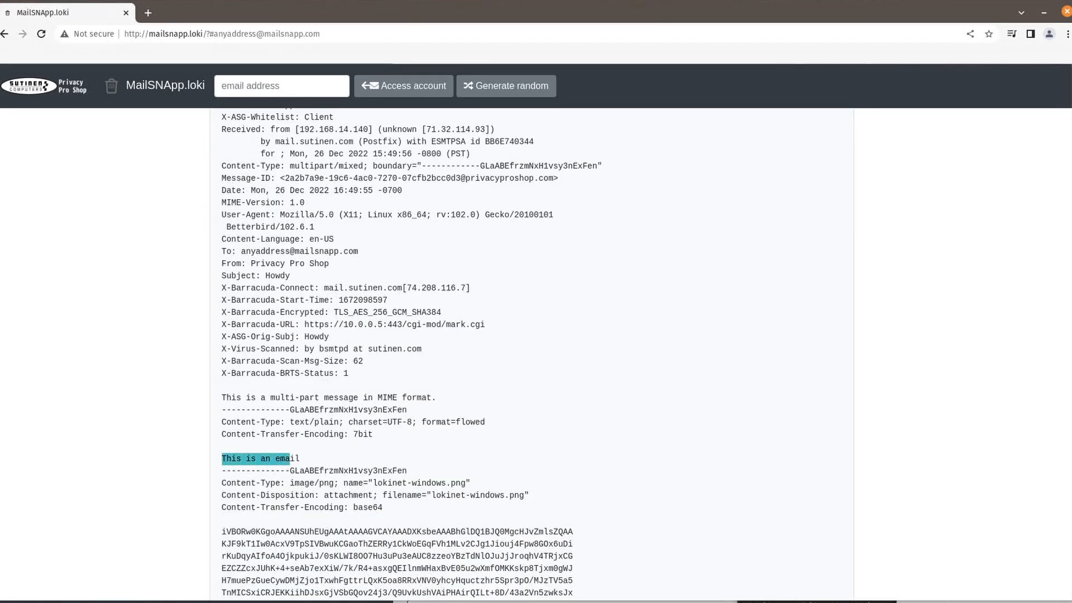
pyautogui.scroll(-3)
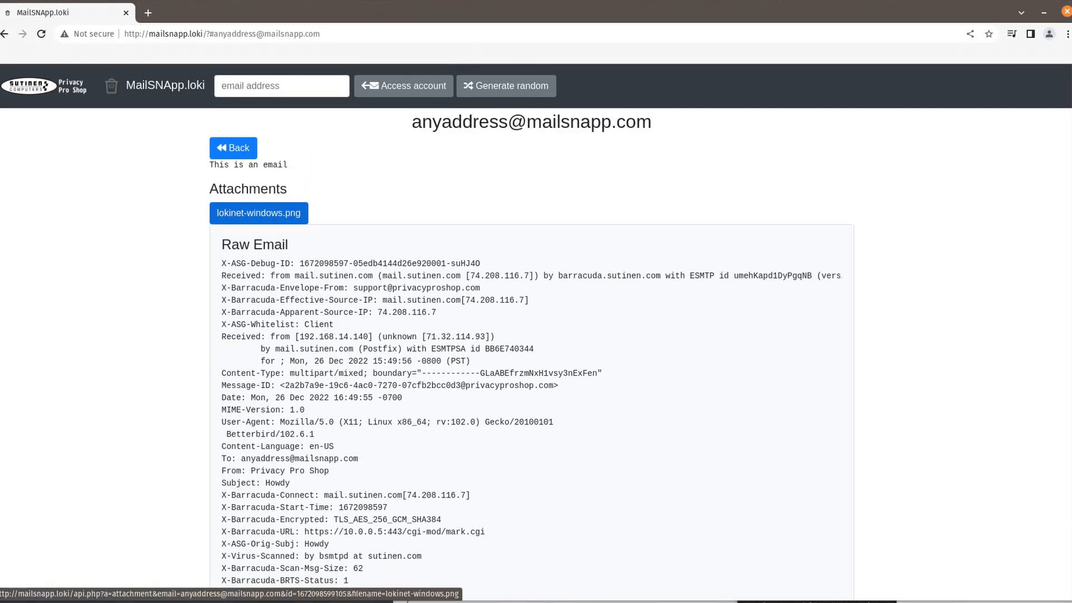
pyautogui.click(258, 212)
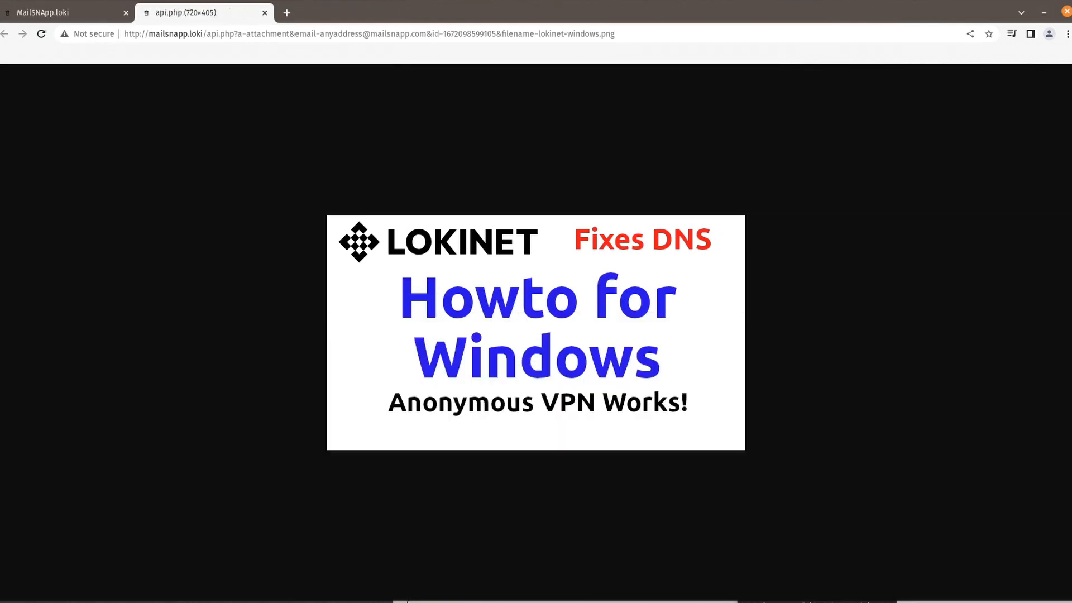
# Close the attachment image tab to return to the MailSNApp.loki welcome page
pyautogui.click(61, 12)
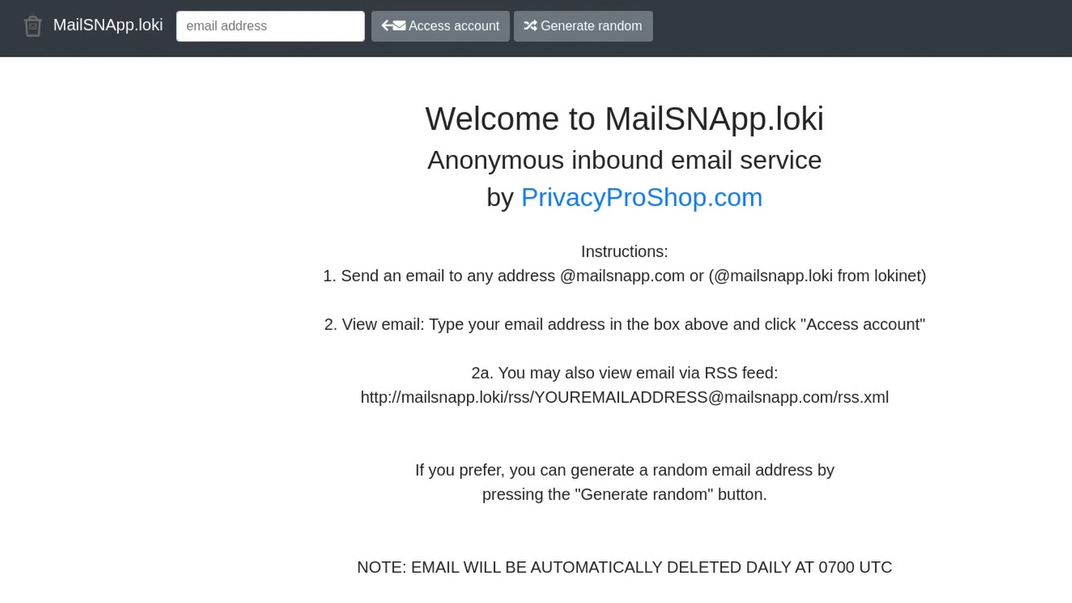
pyautogui.write('anyaddress@mailsnapp.com')
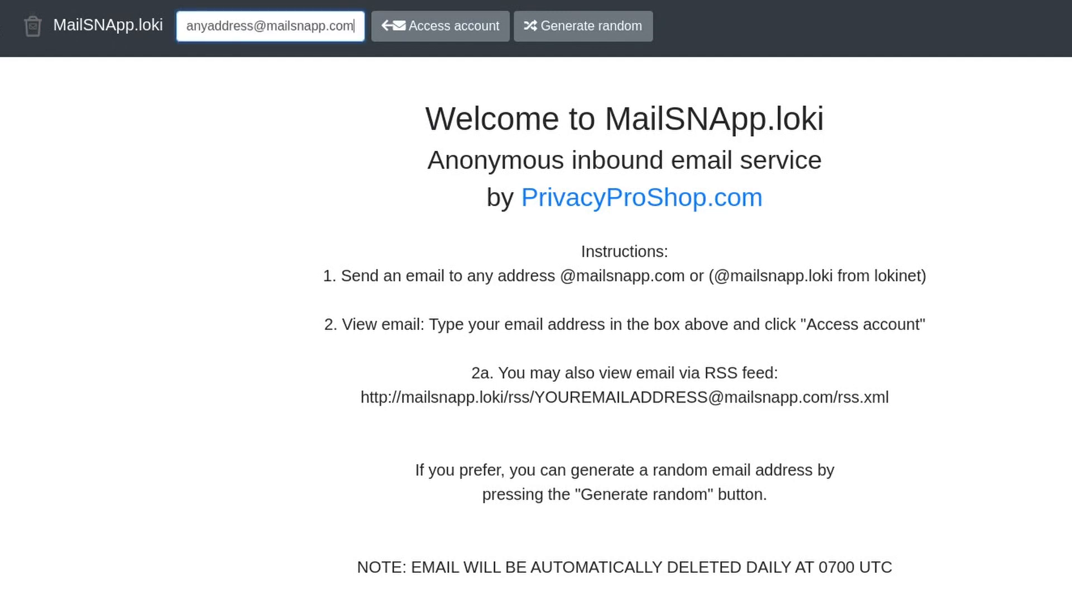
pyautogui.click(439, 26)
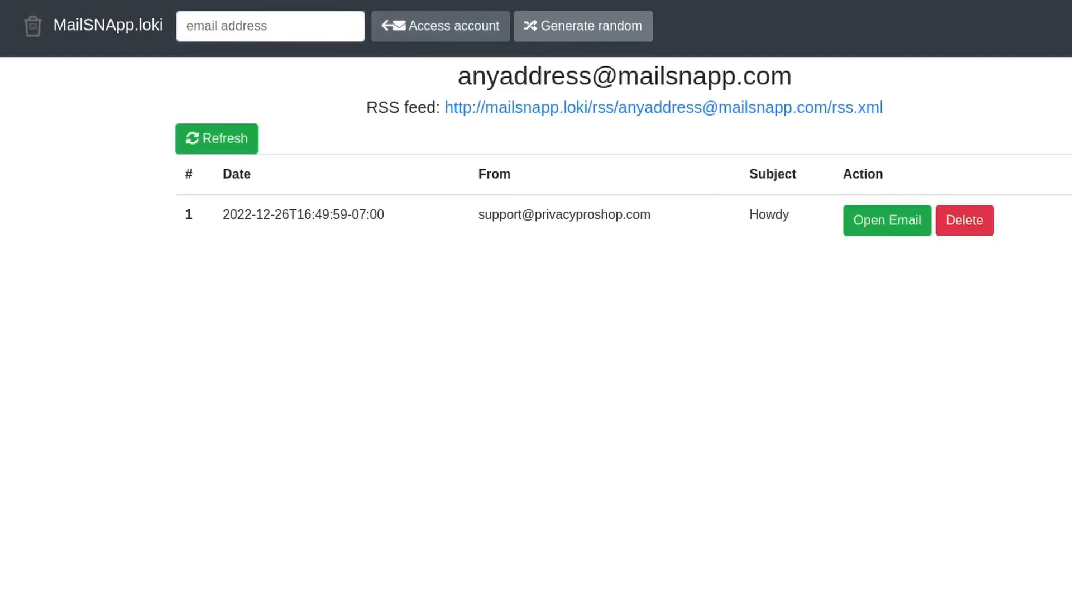